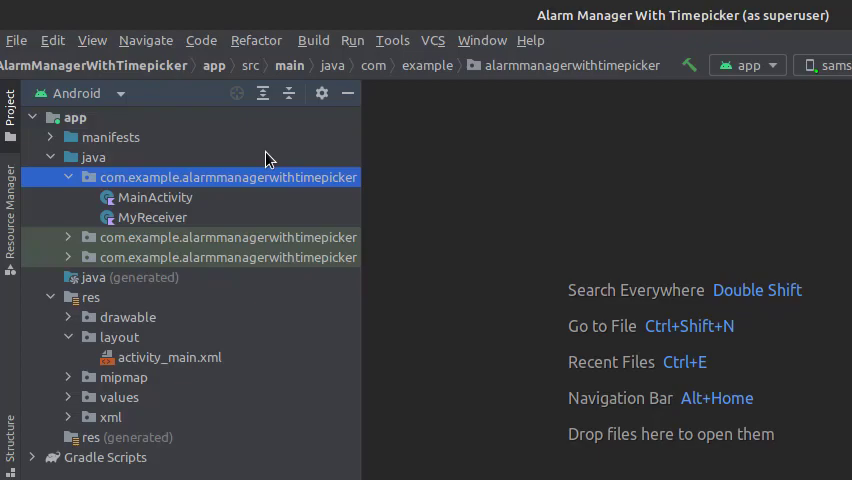
# Open MyReceiver.kt to review its 'Alarm fired!!!' toast and time log in onReceive.
pyautogui.doubleClick(170, 356)
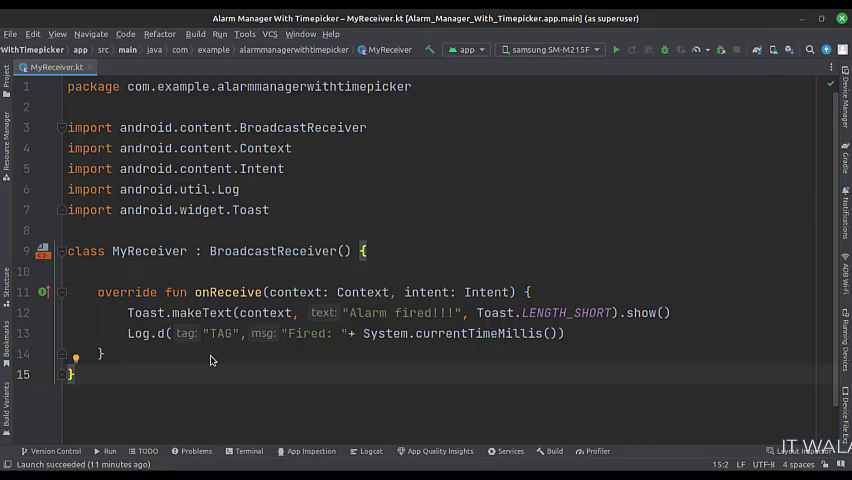
# Review MainActivity.kt: imports, MyReceiver intent, PendingIntent broadcast and openTimepickerDialog.
pyautogui.click(52, 68)
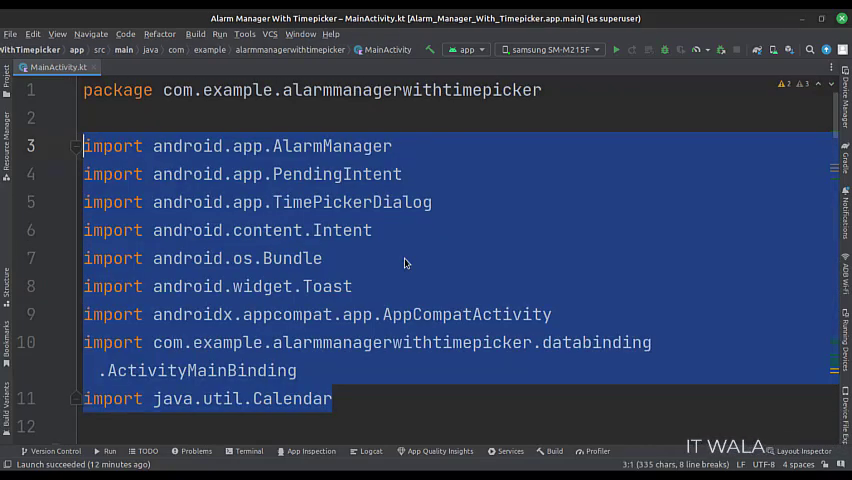
pyautogui.scroll(-3)
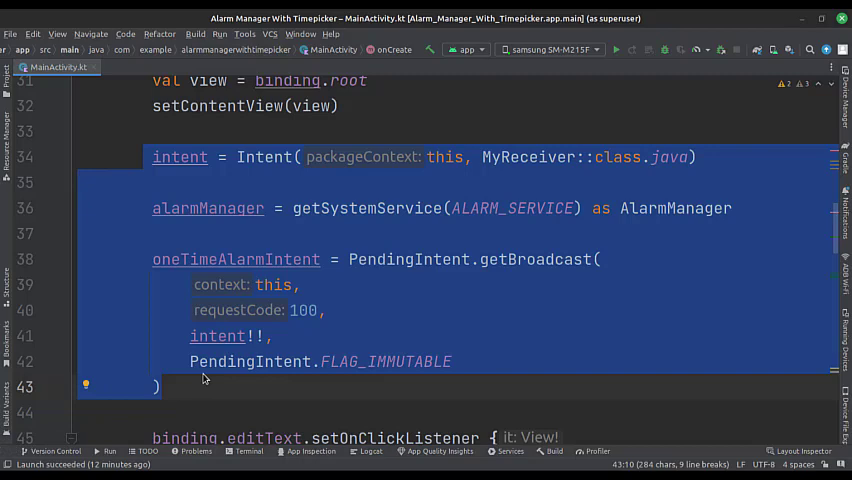
pyautogui.scroll(-3)
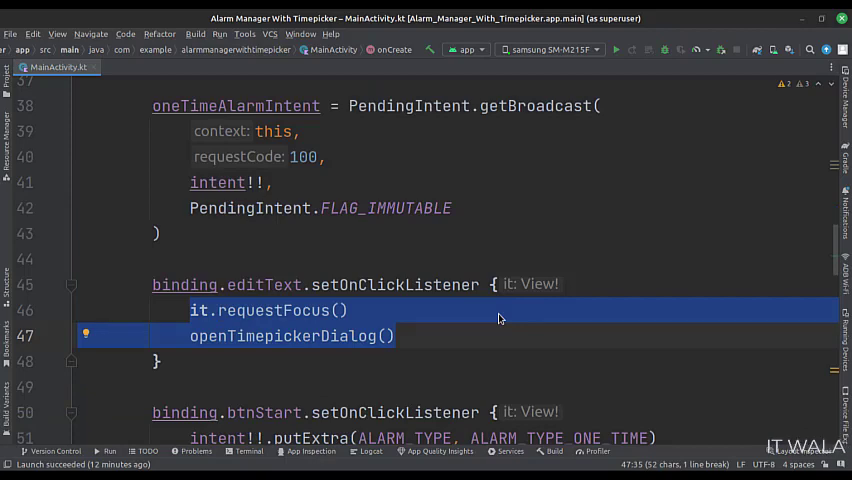
pyautogui.scroll(-3)
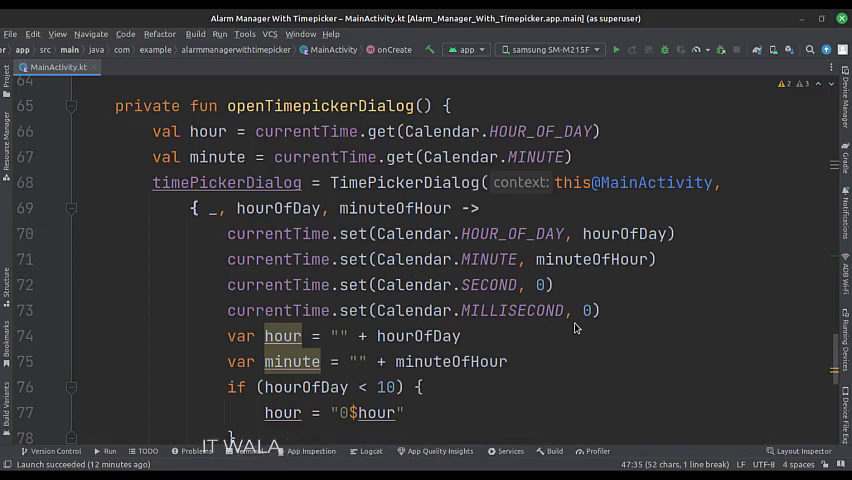
# Review the btnStart and btnStop listeners, then run the app showing the Select Time dialog.
pyautogui.scroll(-3)
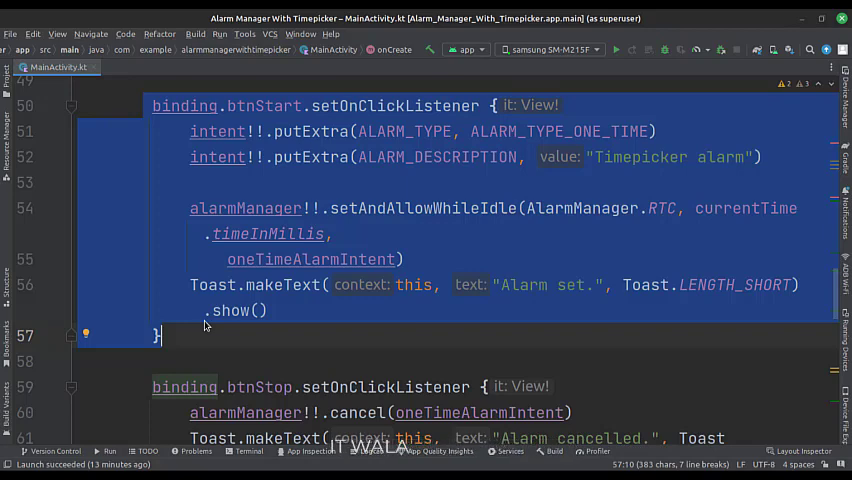
pyautogui.scroll(-3)
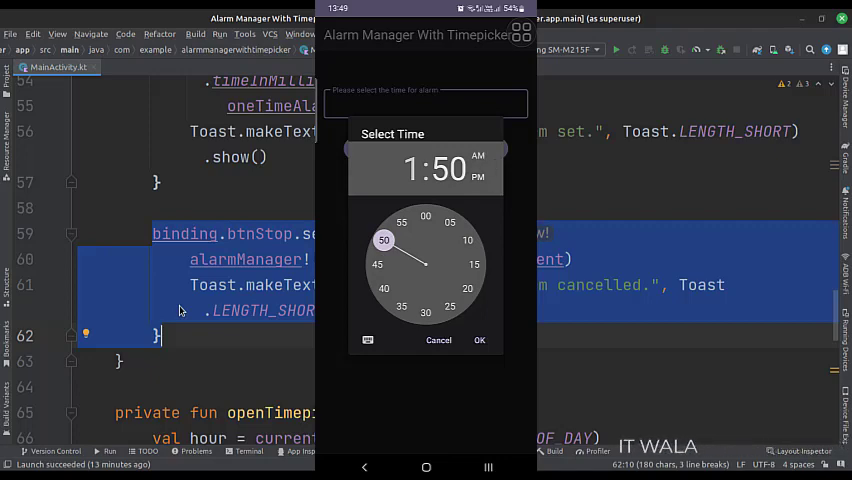
# Confirm 13:50 as the alarm time, then stop the alarm to show 'Alarm cancelled.'.
pyautogui.click(478, 340)
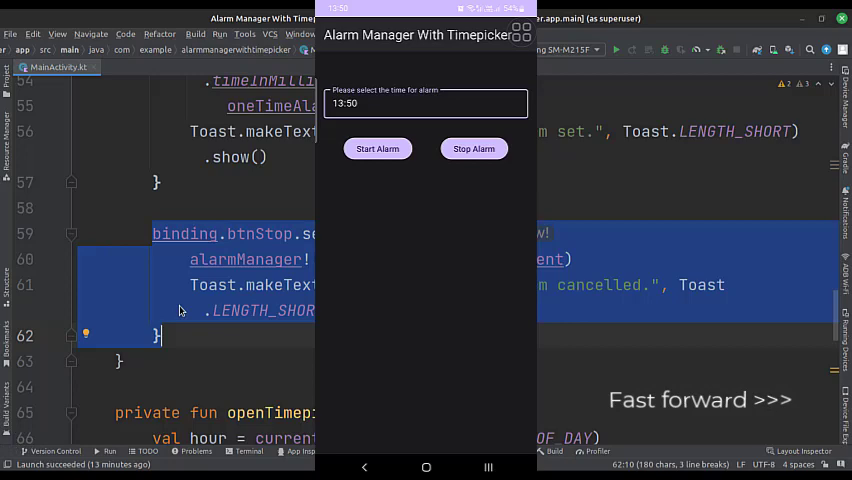
pyautogui.click(472, 148)
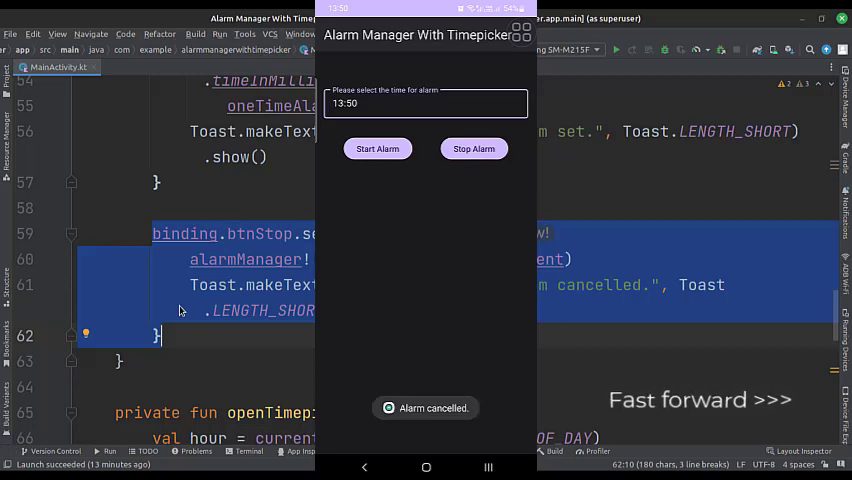